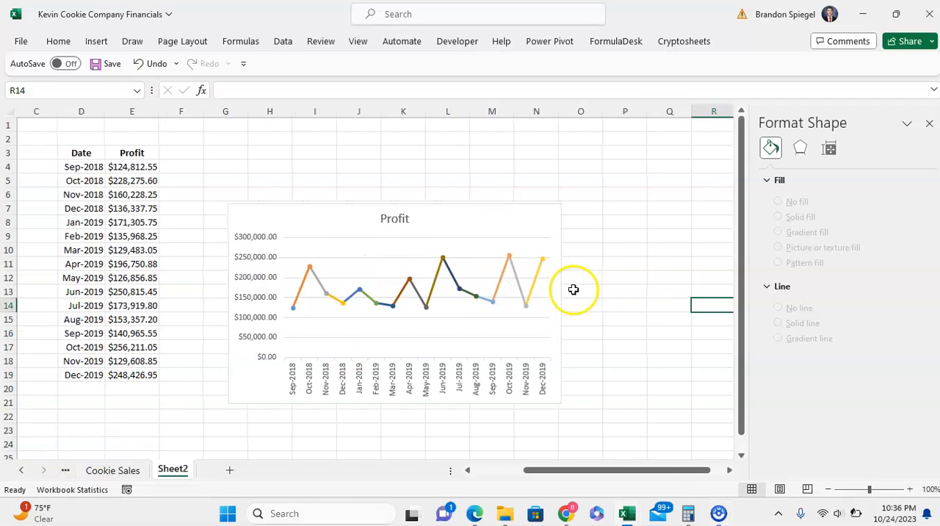
mouse_move(319, 338)
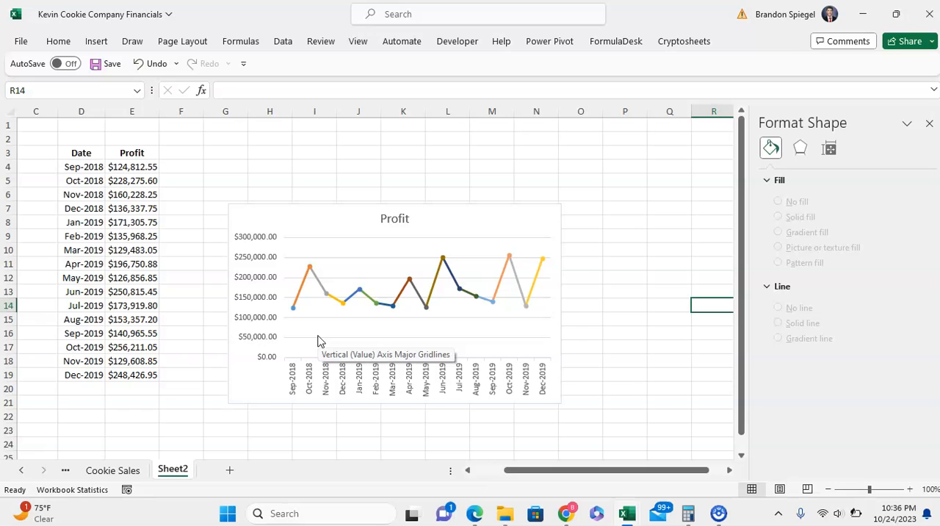
mouse_move(374, 227)
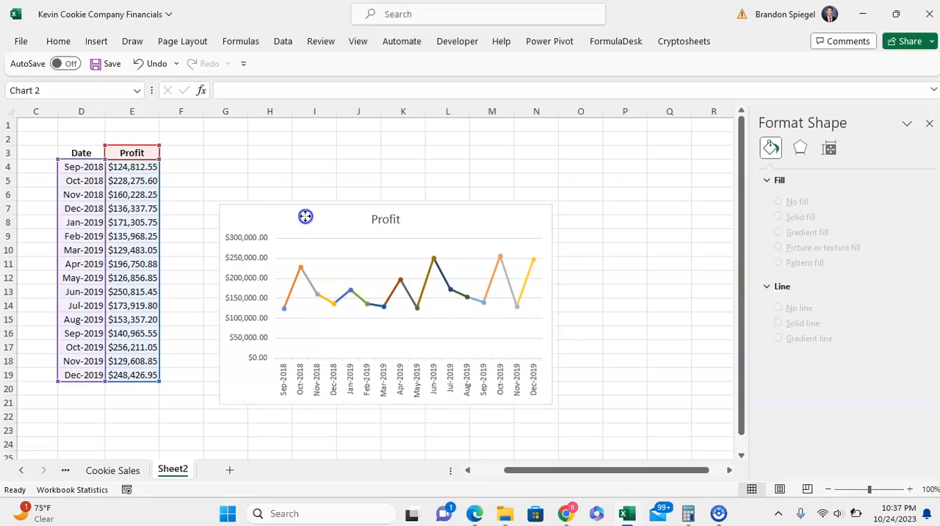
- Undo the per-point chart formatting so Profit is one blue line, then deselect the chart
click(269, 152)
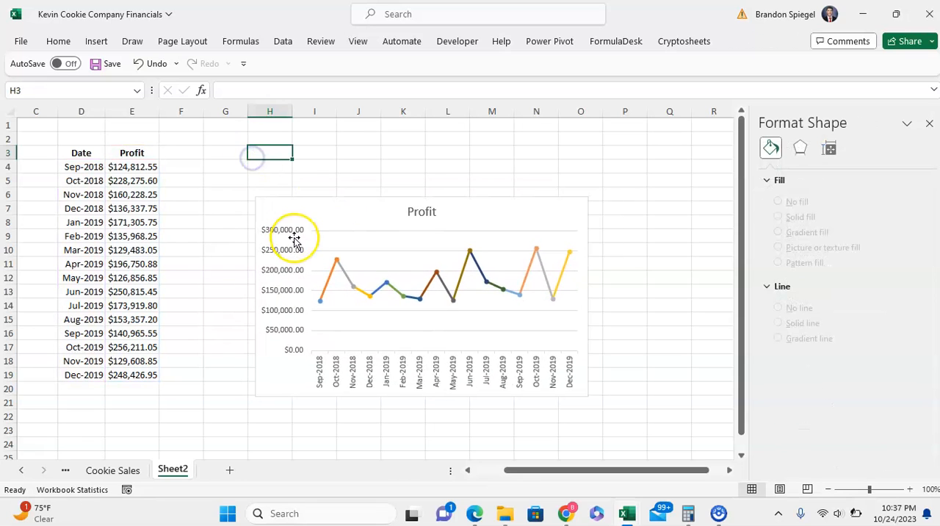
mouse_move(294, 239)
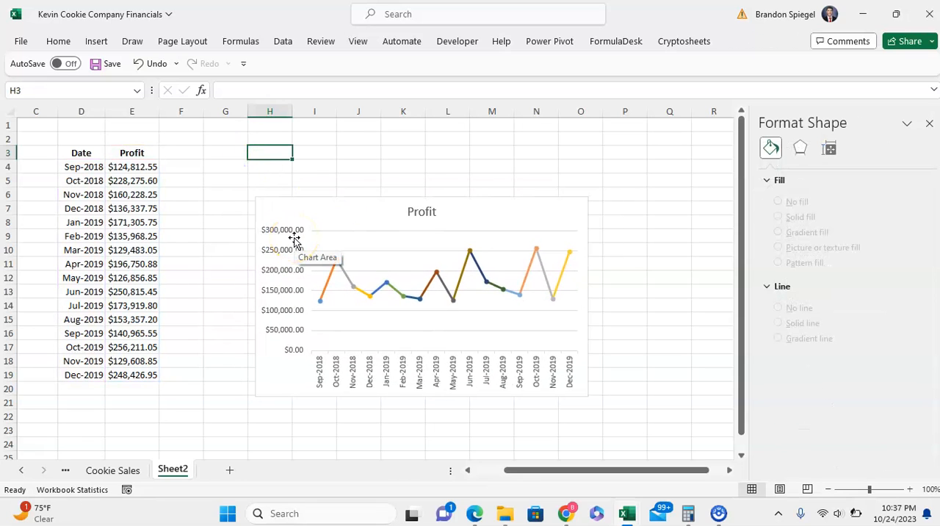
mouse_move(391, 336)
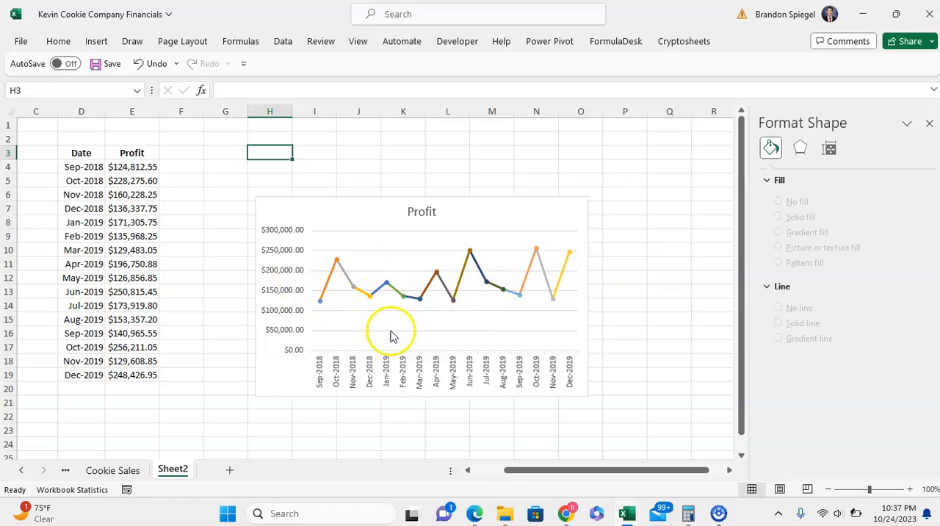
mouse_move(451, 309)
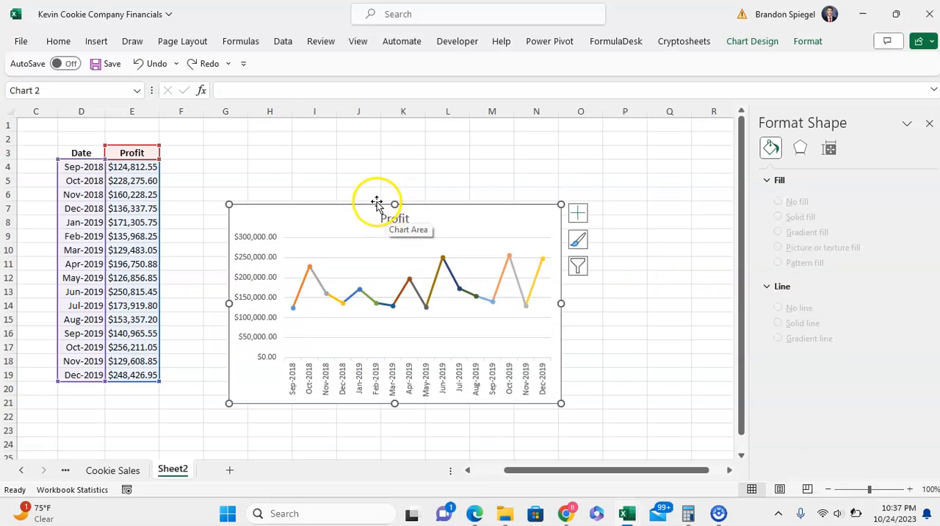
click(358, 179)
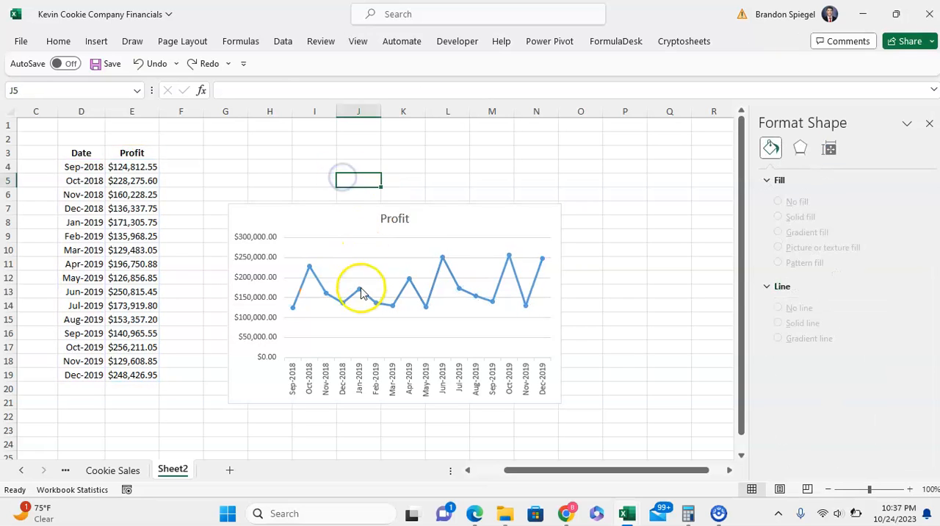
- Open Format Data Series for the Profit line from its context menu
right_click(360, 290)
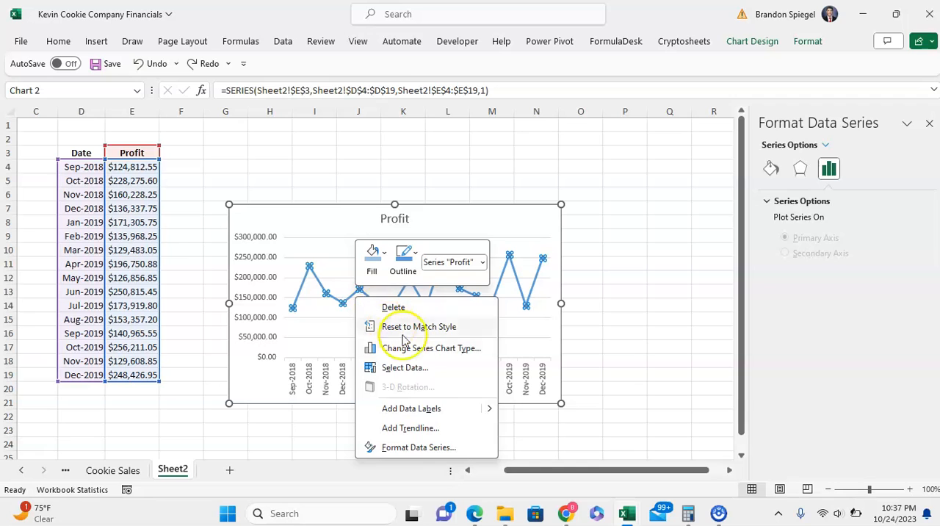
click(416, 450)
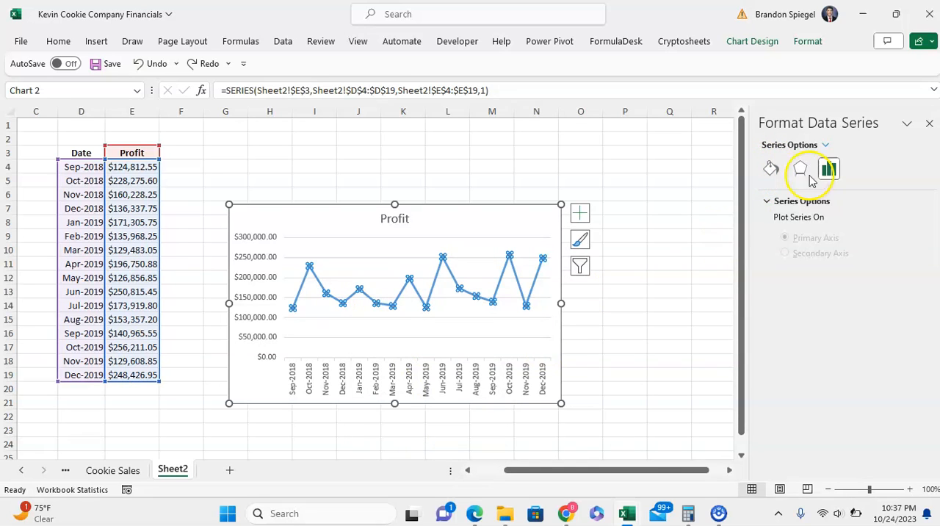
- Show the Fill & Line settings for the Profit series and reach the Marker options
click(770, 169)
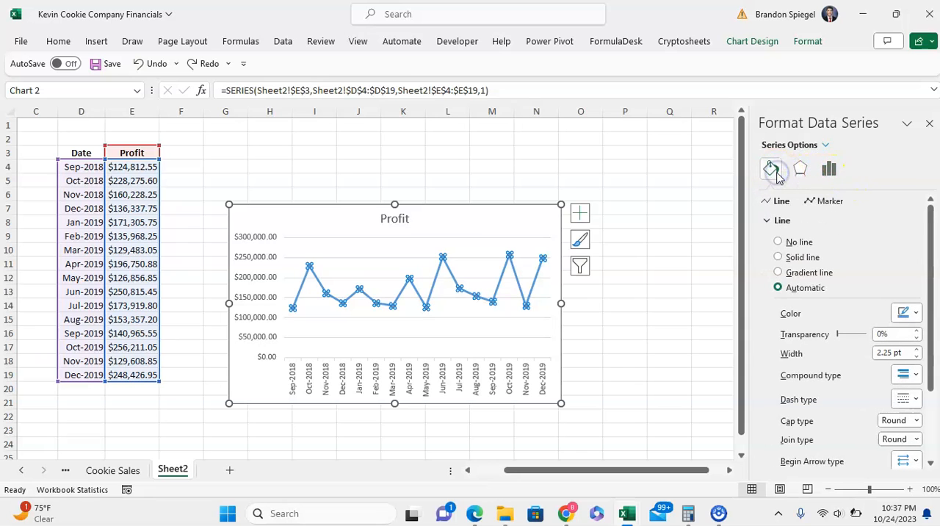
click(782, 220)
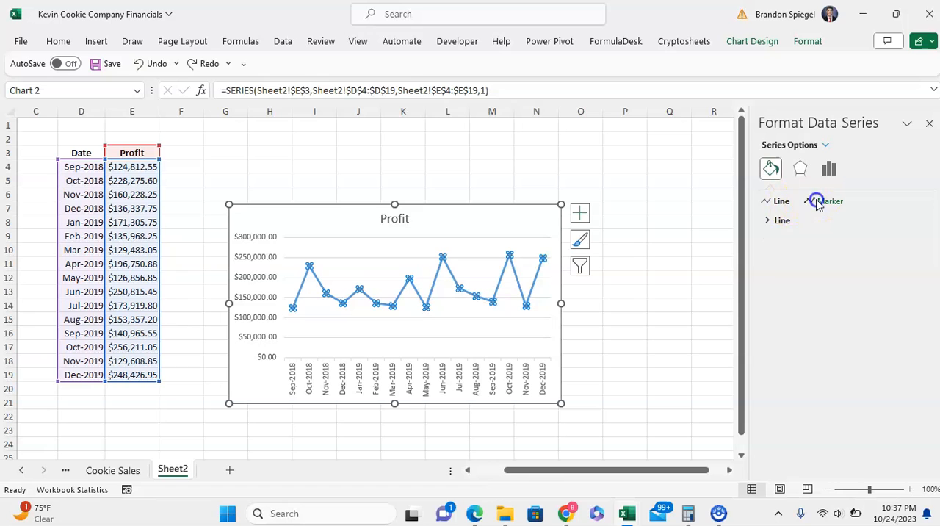
click(782, 201)
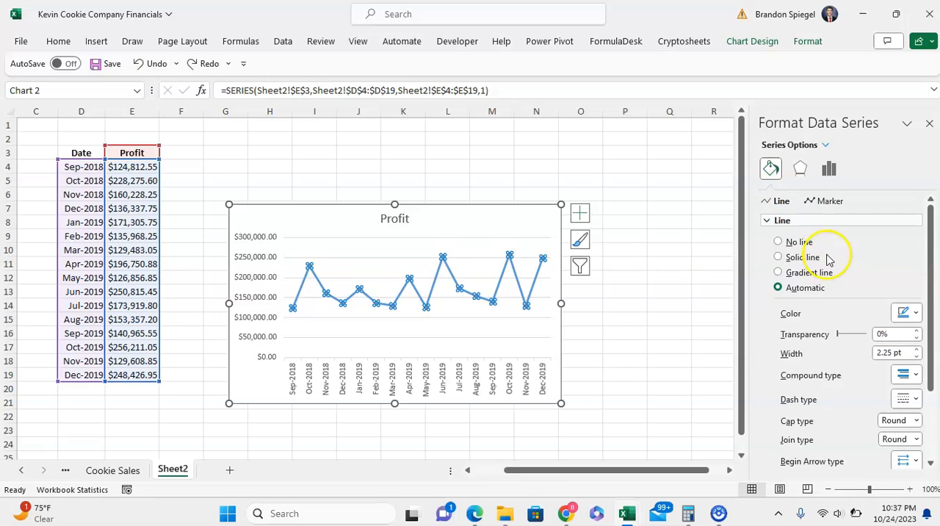
click(829, 200)
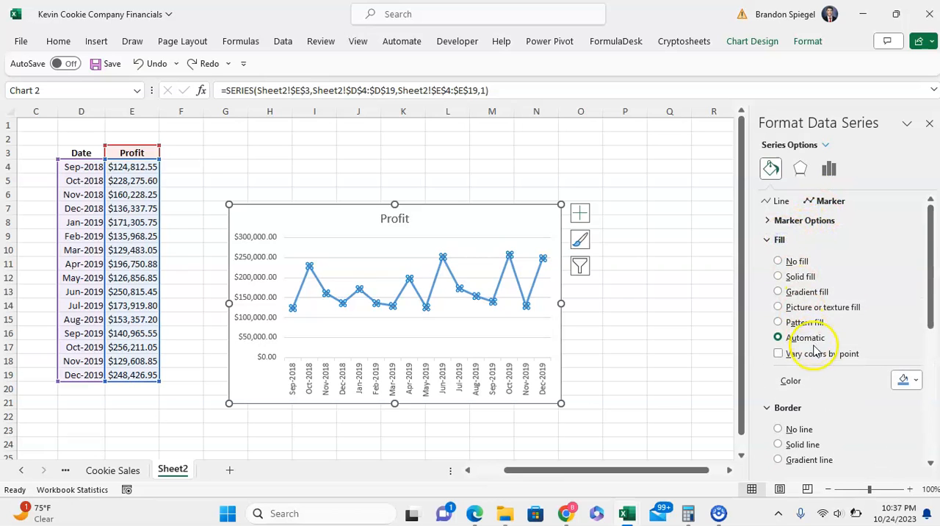
- Turn on Vary colors by point and set the Profit markers to No fill
click(777, 353)
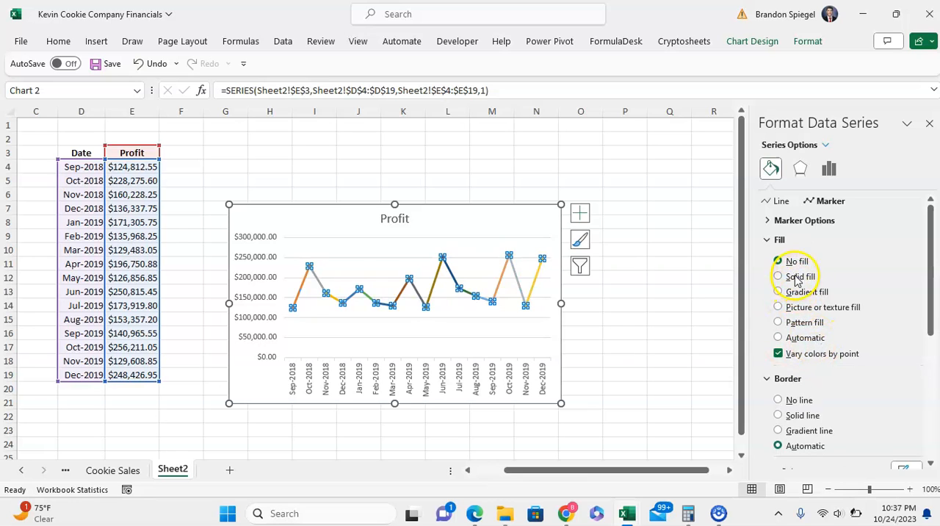
click(777, 260)
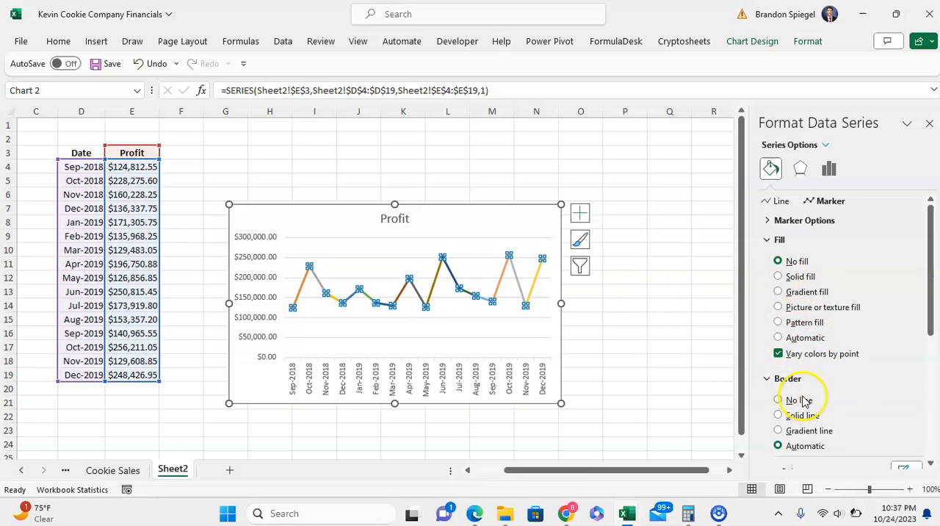
click(778, 382)
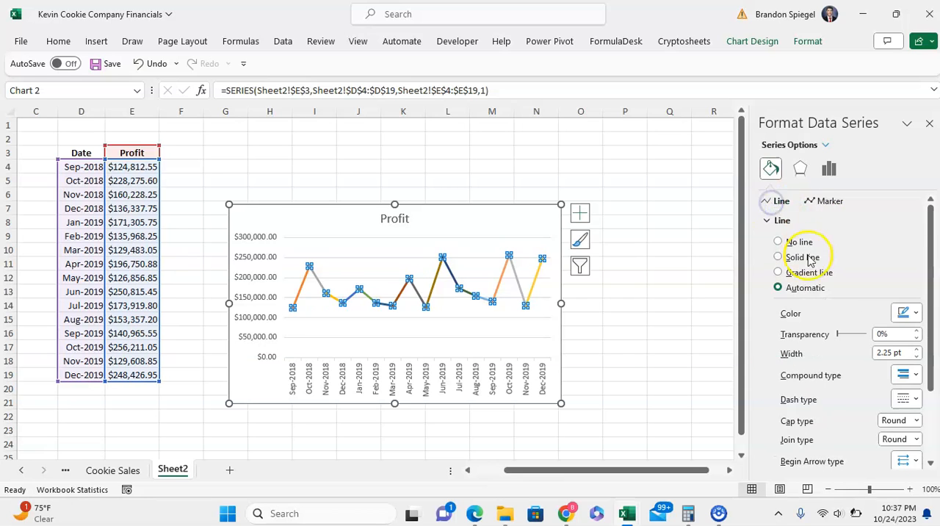
- Set the Profit line to Solid line and compare the Line and Marker settings
click(777, 257)
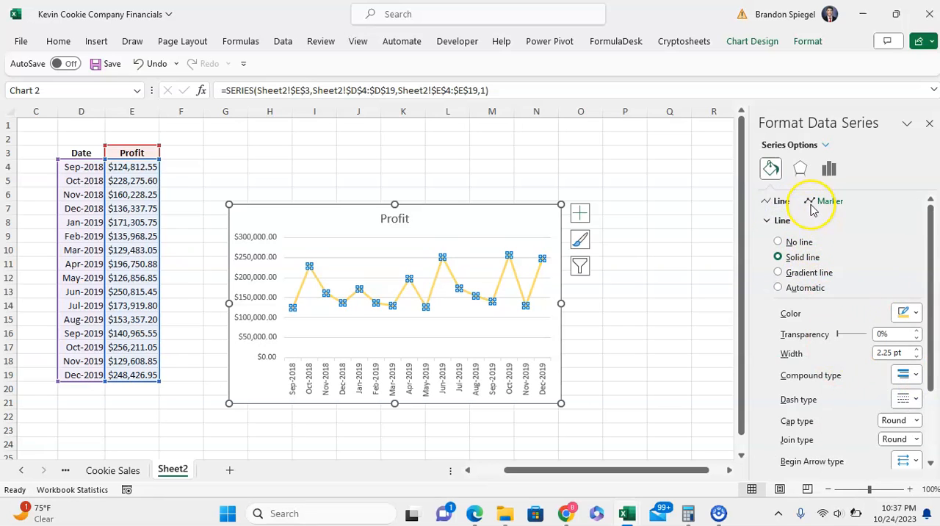
click(827, 200)
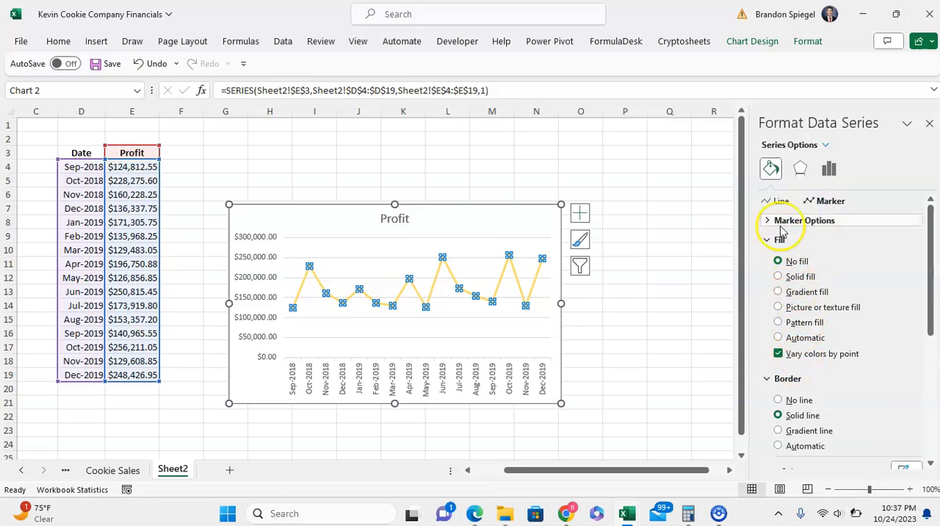
click(780, 201)
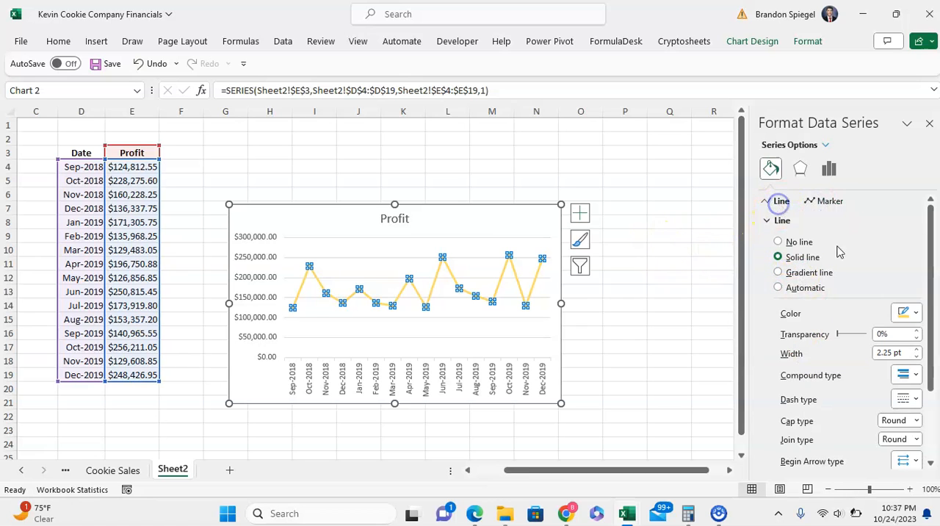
- Revert to automatic settings with per-point colours off and show the Marker options
click(914, 312)
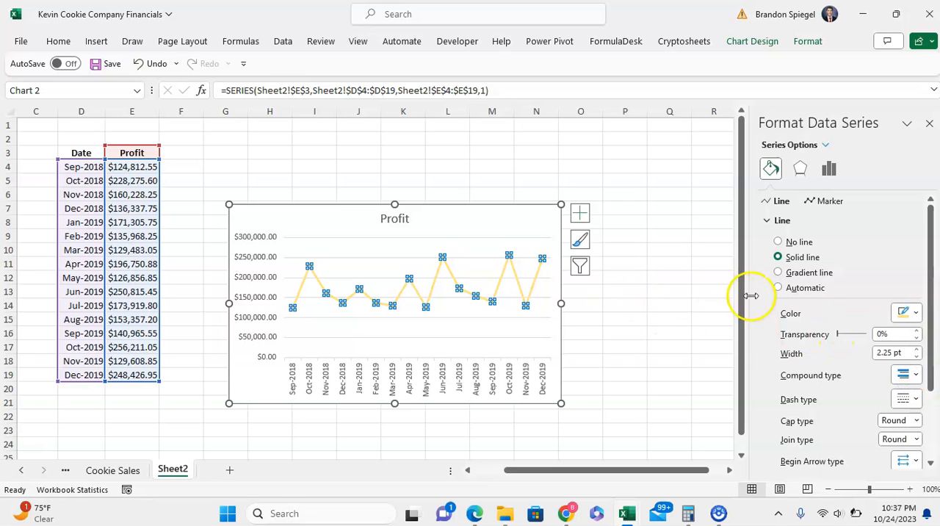
click(916, 312)
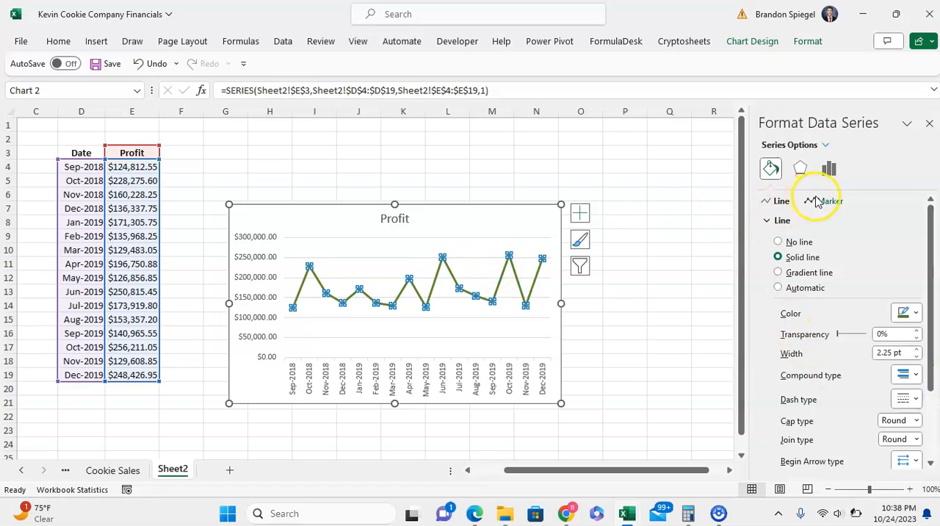
click(830, 201)
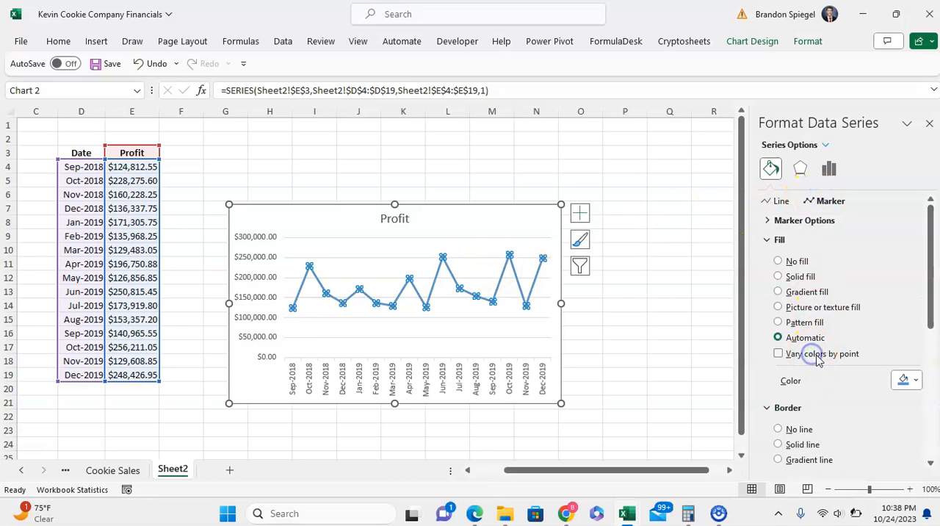
- Check Vary colors by point on the Marker settings, then scroll to Border
click(778, 353)
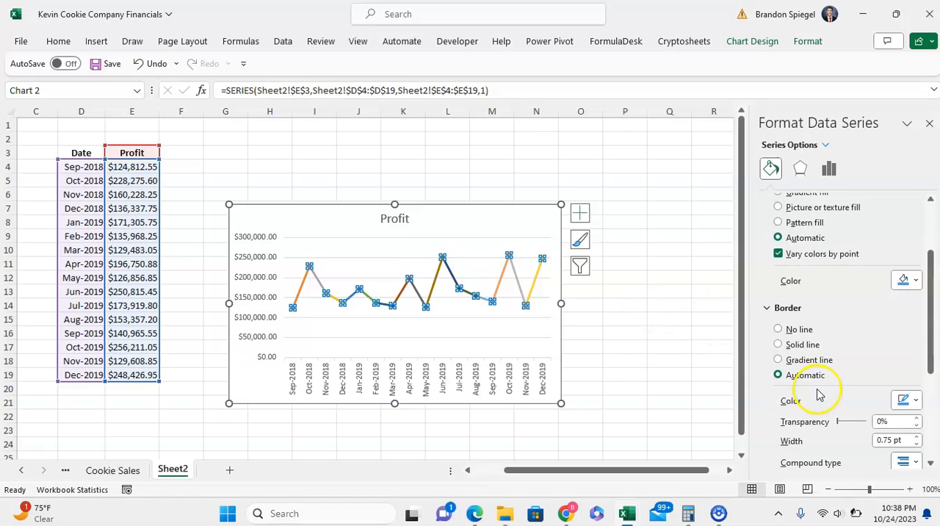
scroll(down, 3)
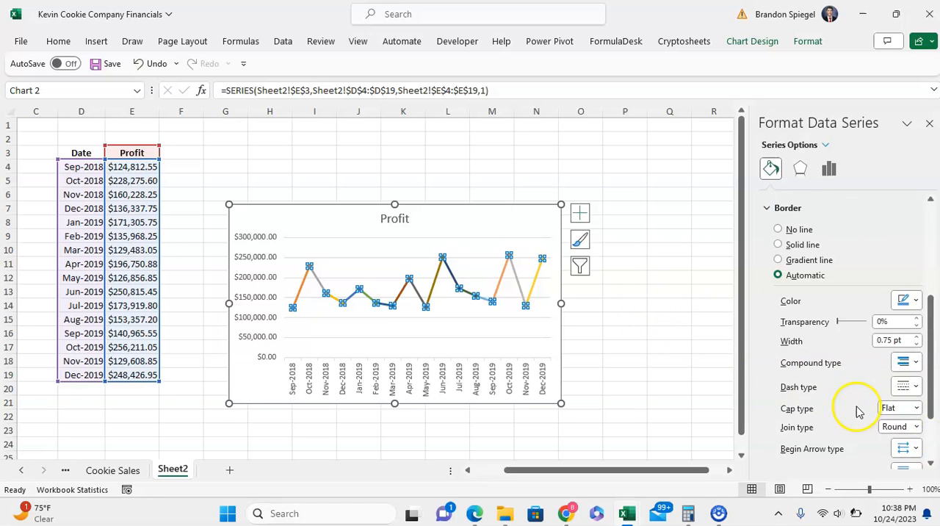